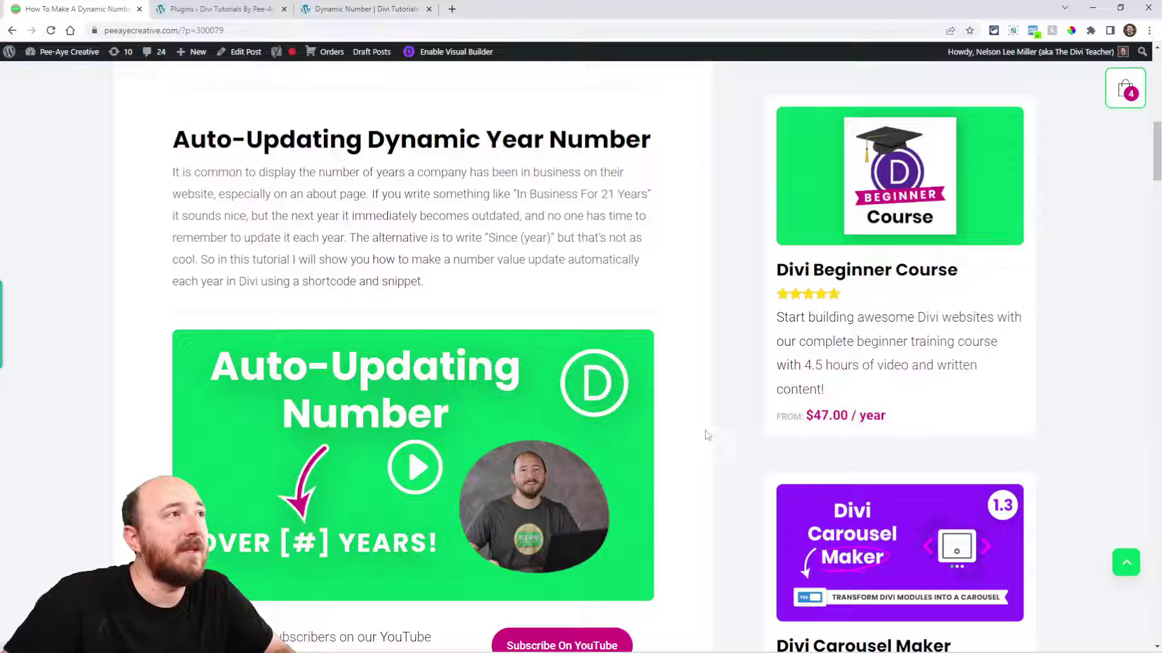
Copy the [pa_dynamic_years_number] shortcode from the tutorial's 'Add The Shortcode' section.
scroll("down", 3)
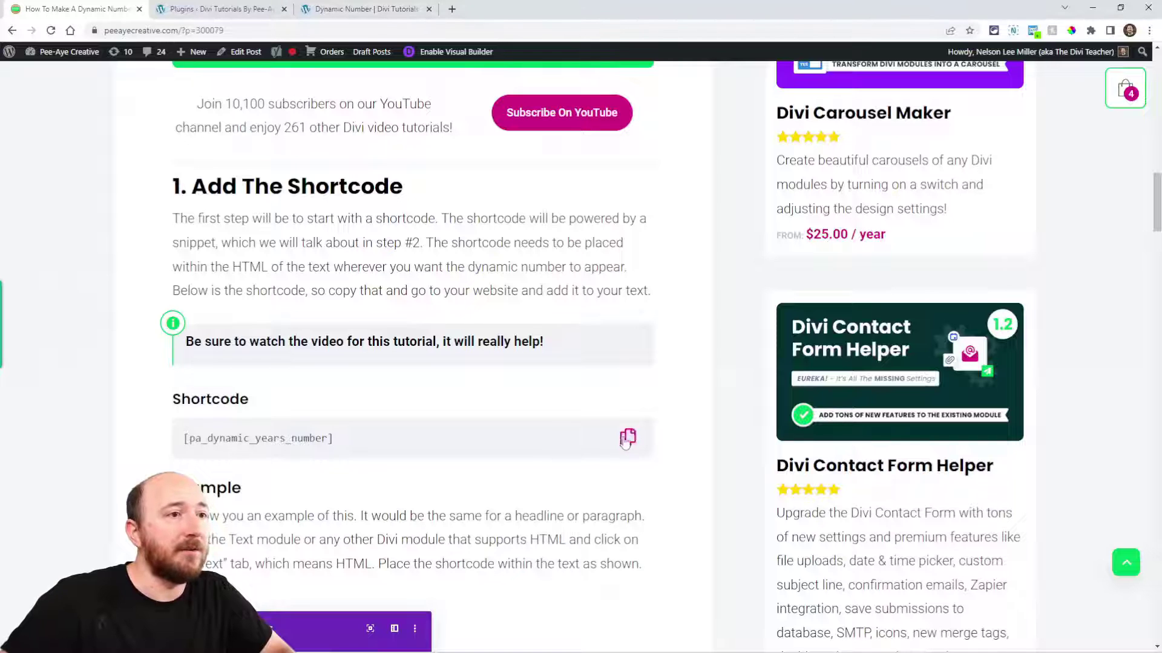
left_click(627, 438)
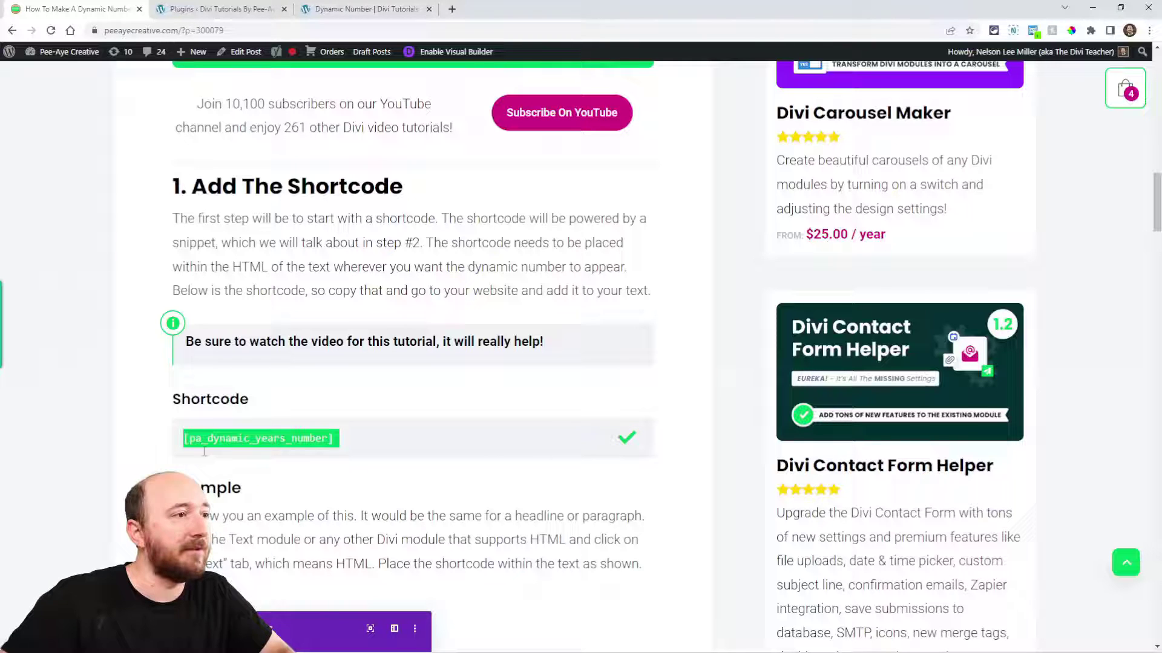
scroll("down", 3)
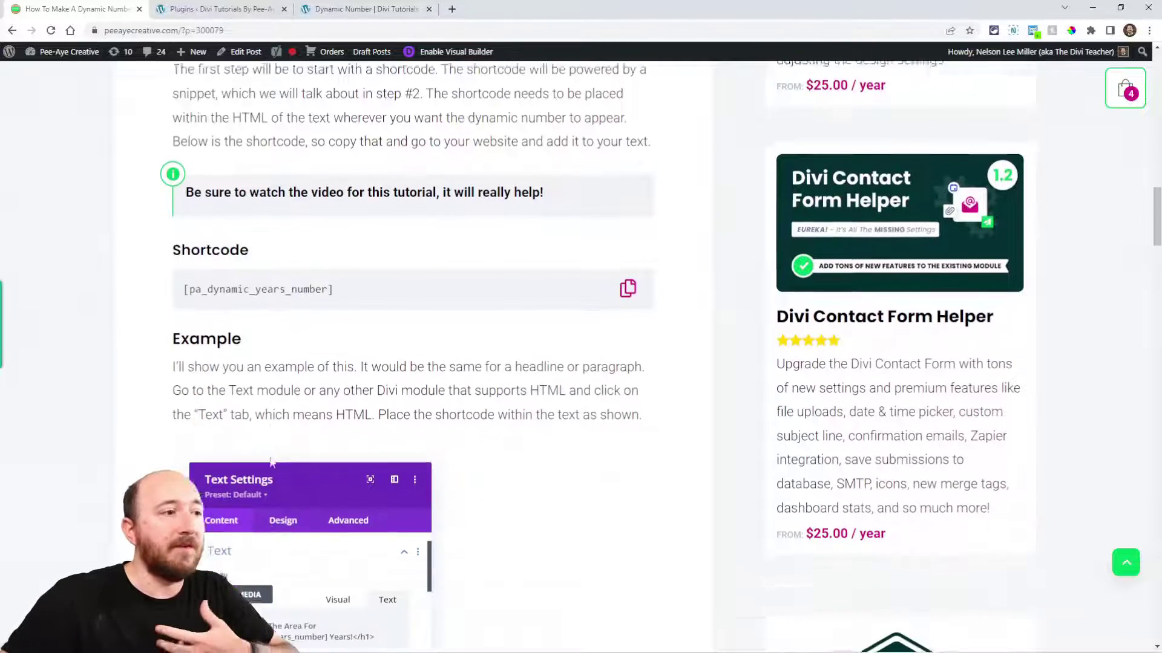
scroll("down", 3)
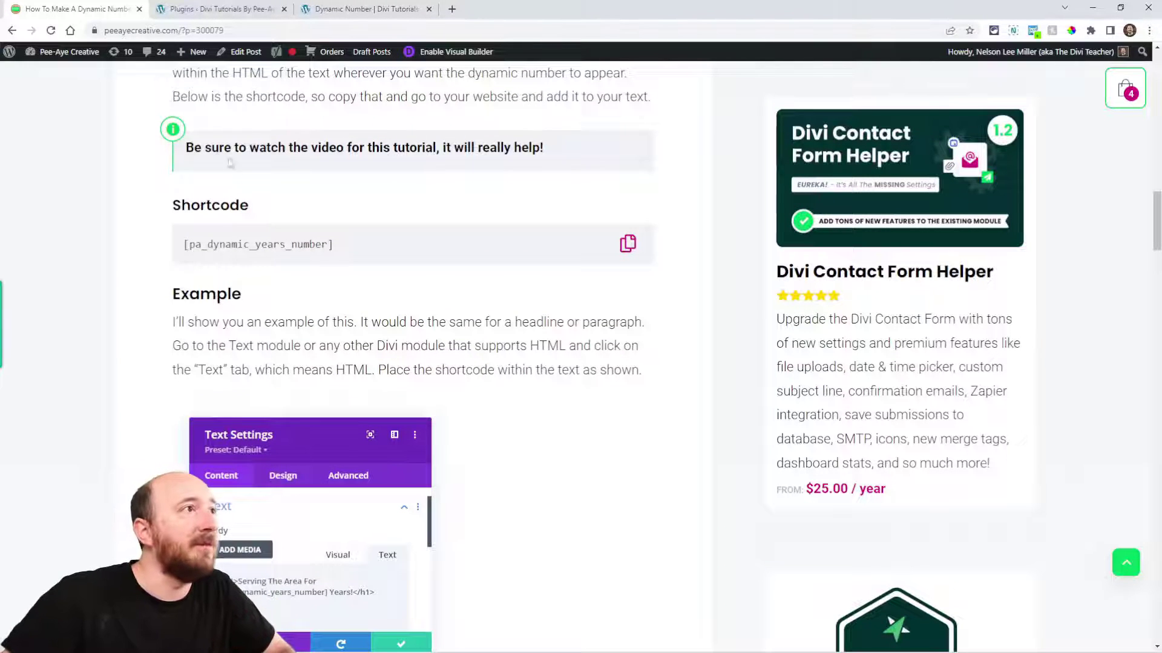
left_click(363, 9)
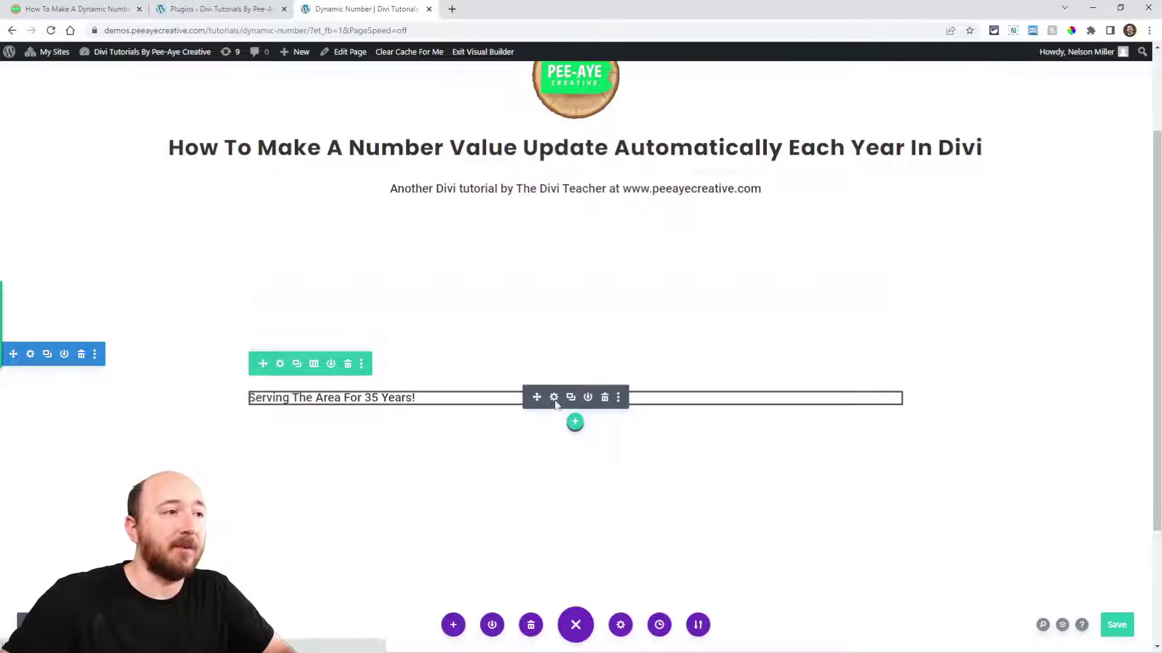
Format the Serving The Area text module as a Heading 1.
left_click(552, 396)
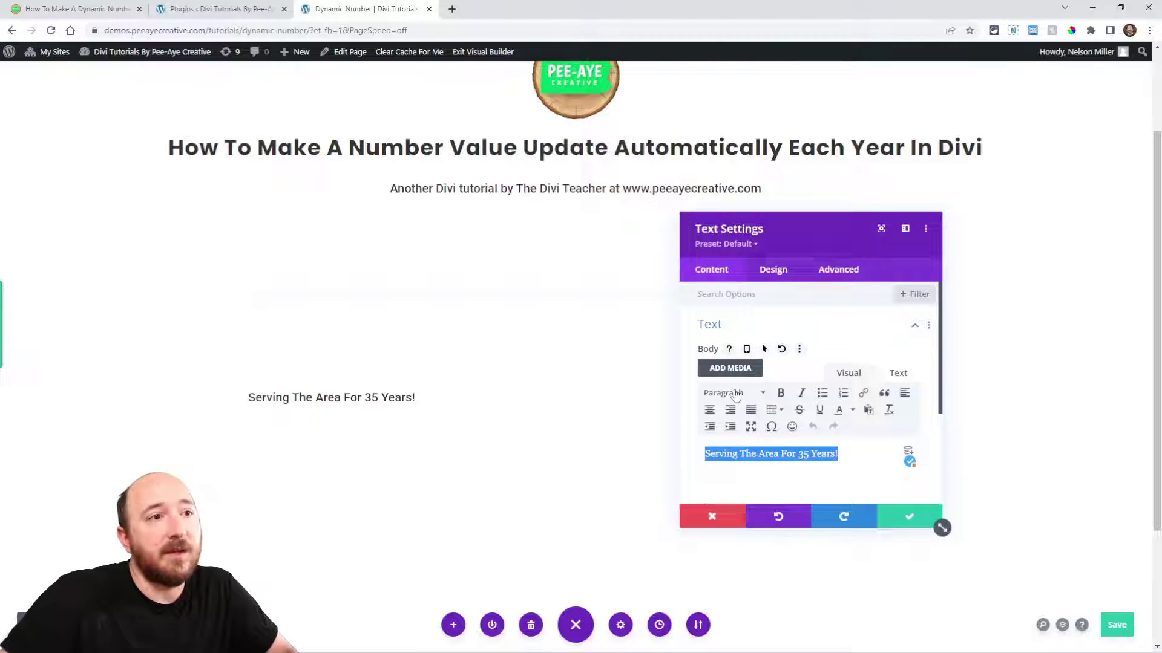
left_click(732, 393)
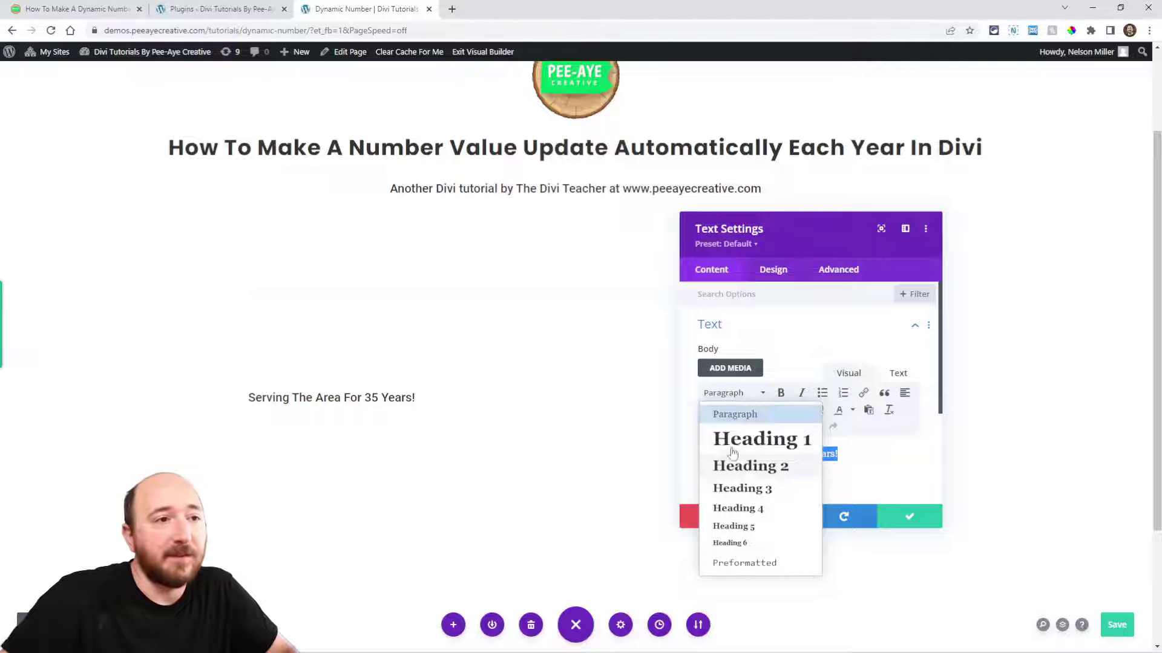
left_click(761, 439)
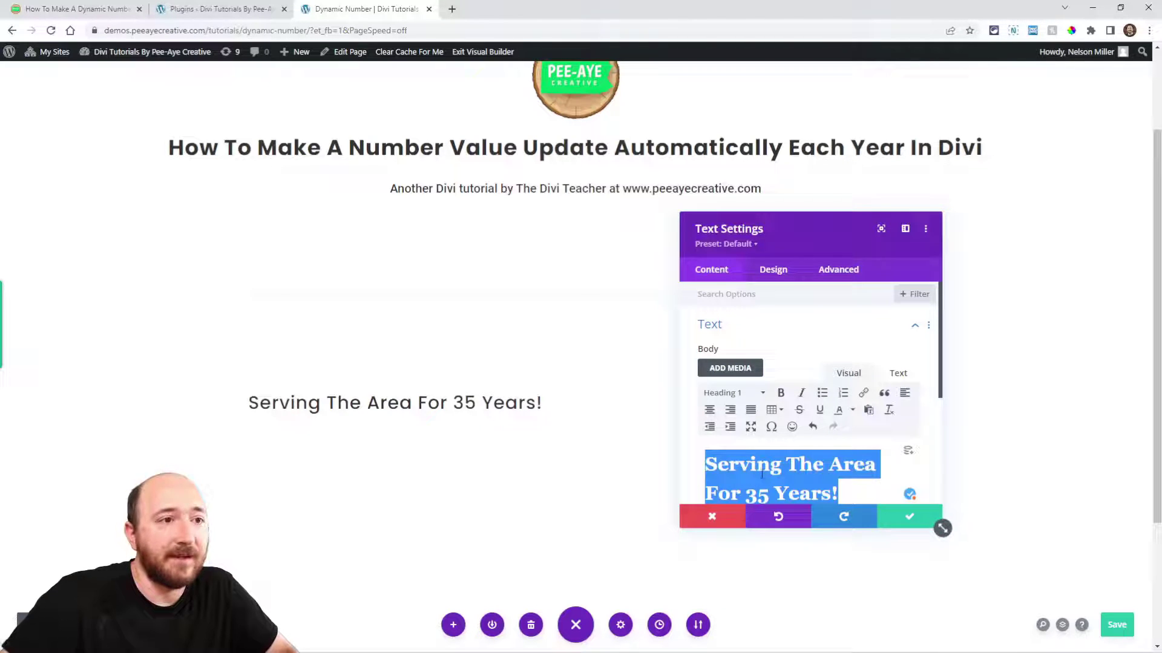
left_click(730, 464)
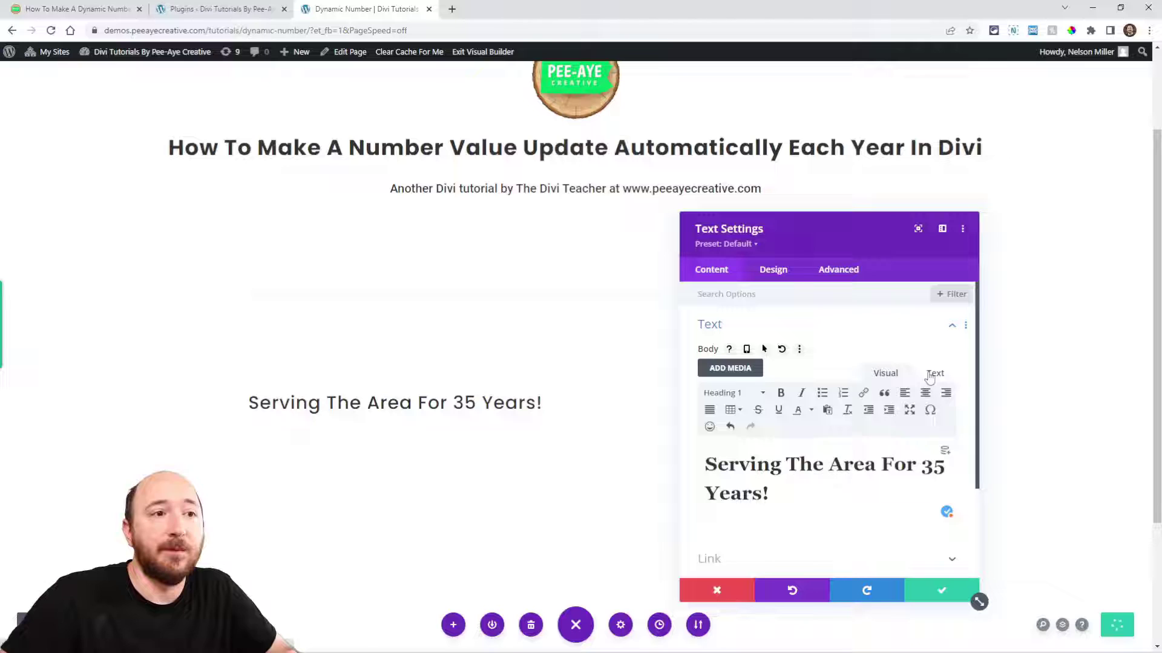
Replace 35 with [pa_dynamic_years_number] in the module's HTML, apply, and save the page.
left_click(934, 372)
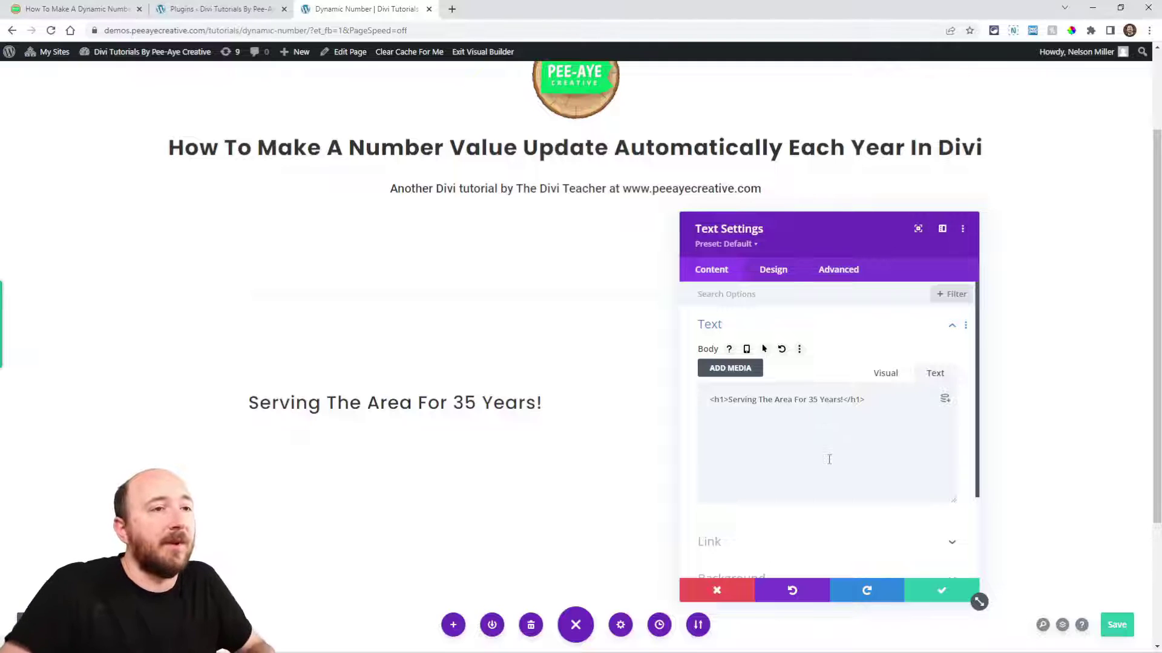
left_click(884, 372)
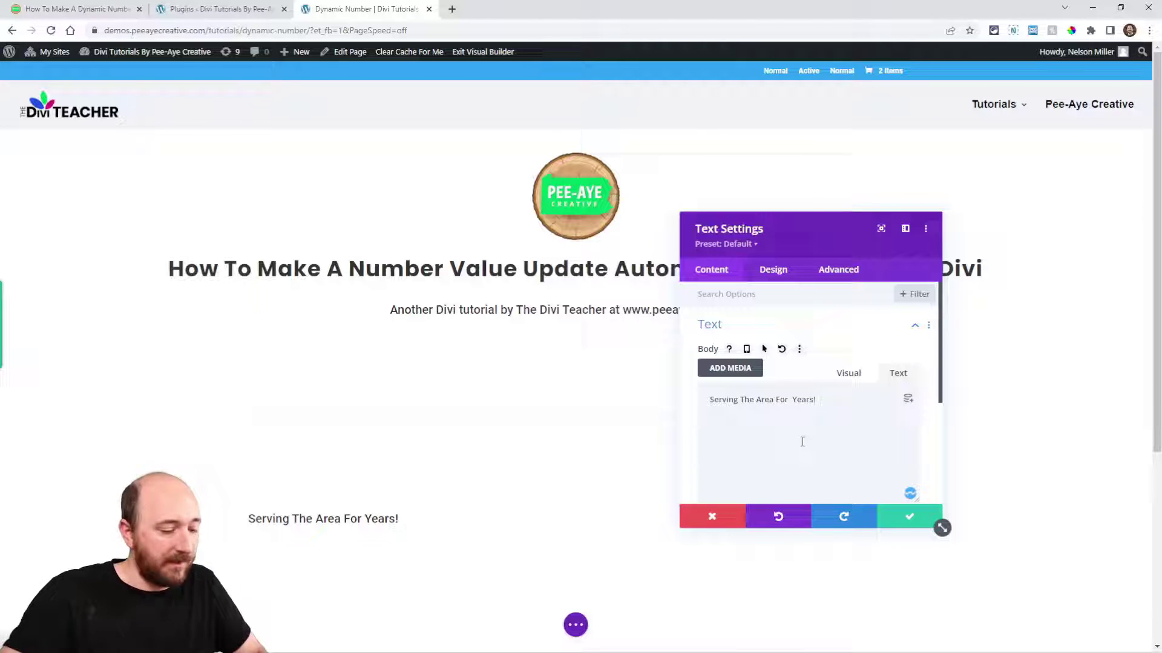
type("[pa_dynamic_years_number]")
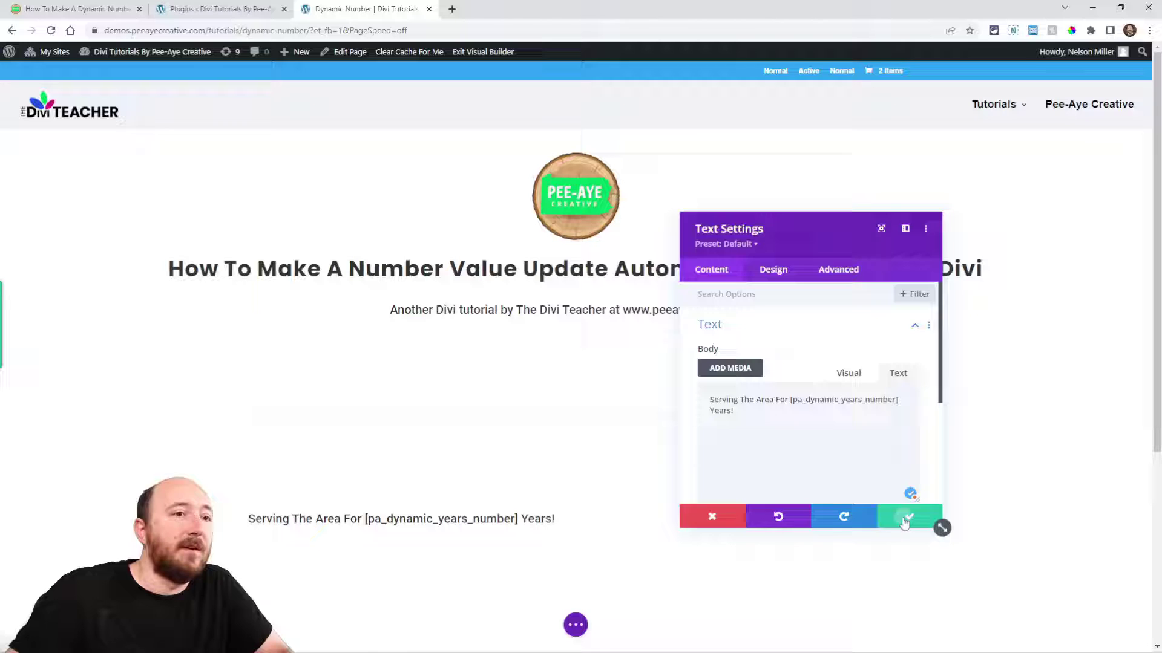
left_click(907, 516)
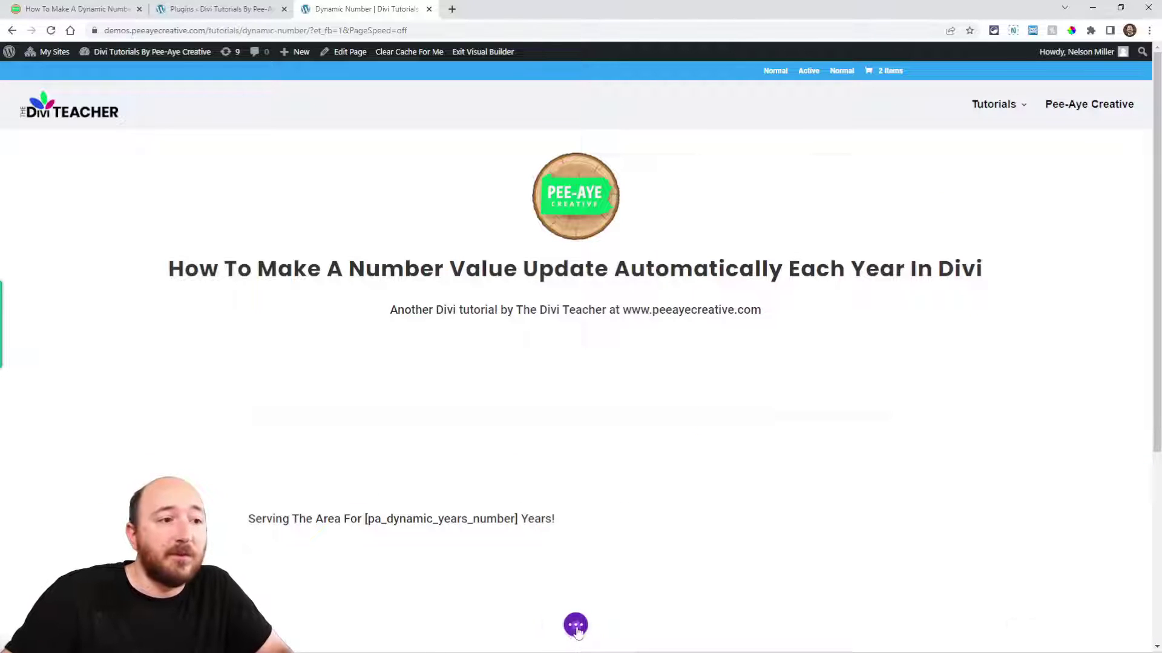
left_click(575, 625)
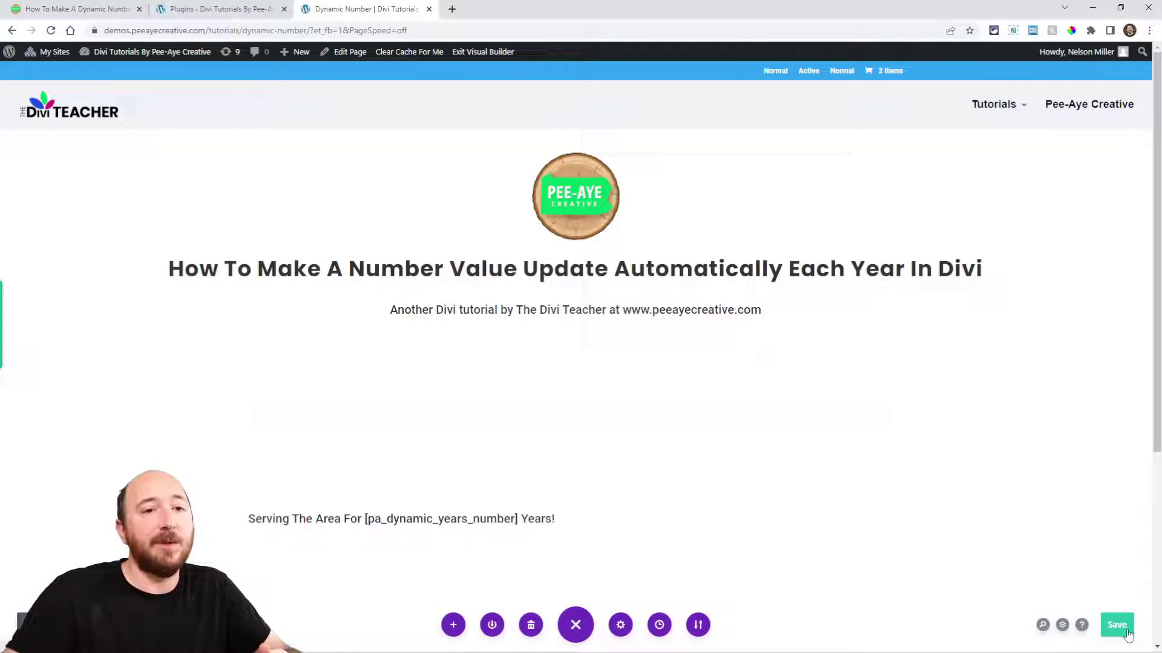
left_click(1116, 624)
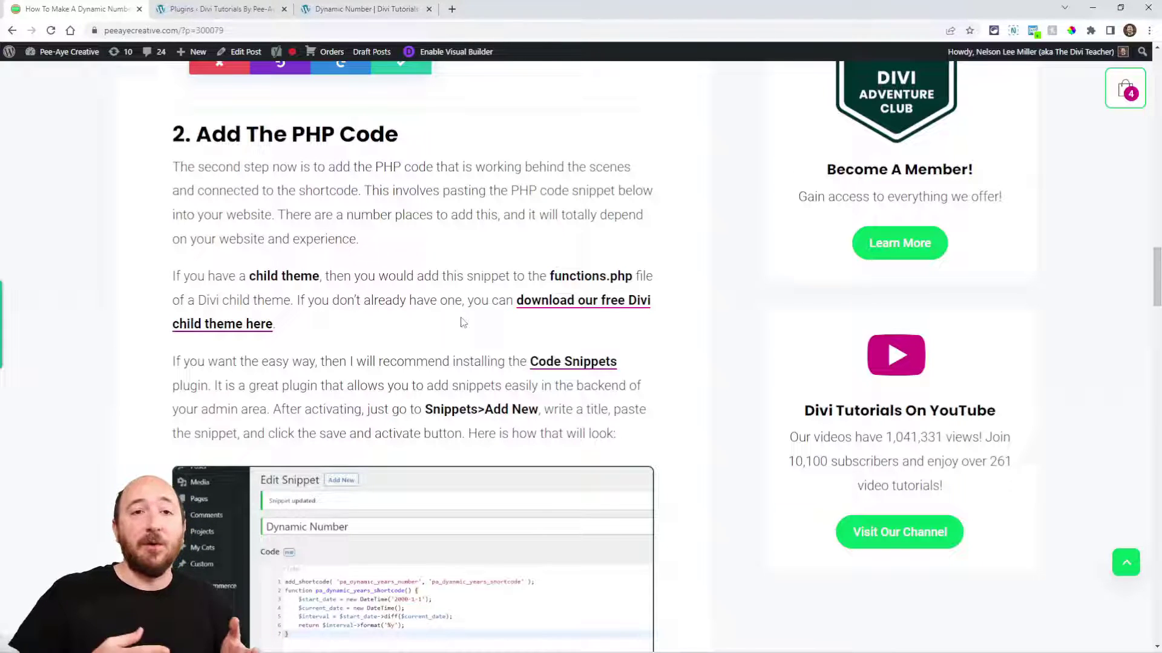
mouse_move(433, 343)
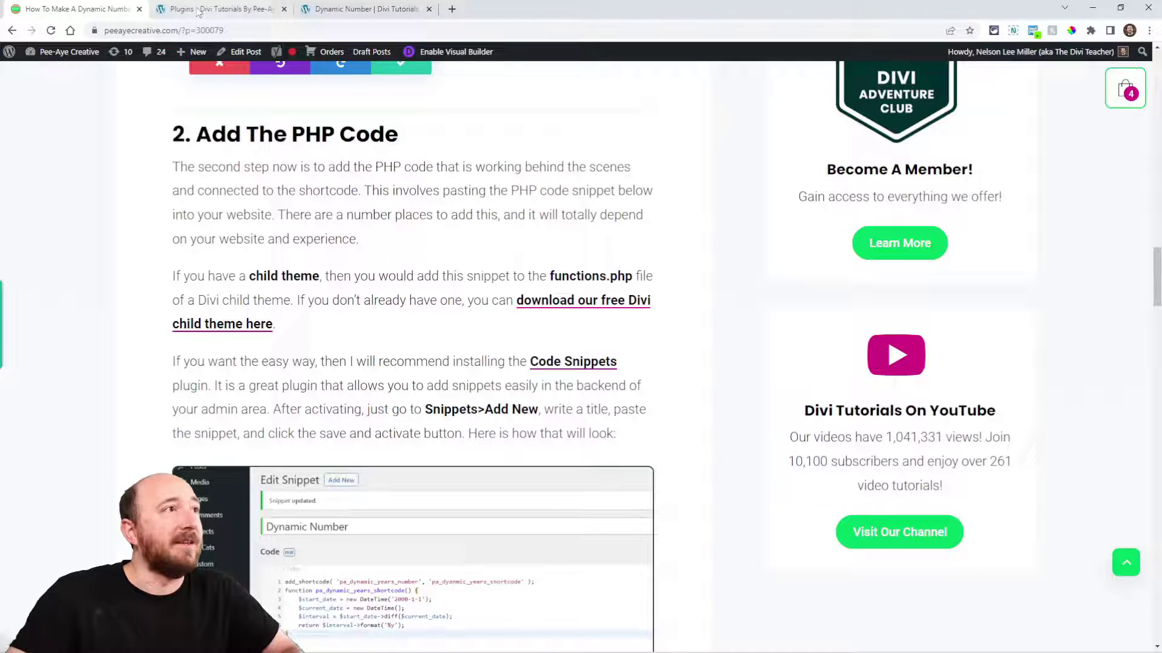
Go to the demo site's Plugins admin page.
left_click(218, 9)
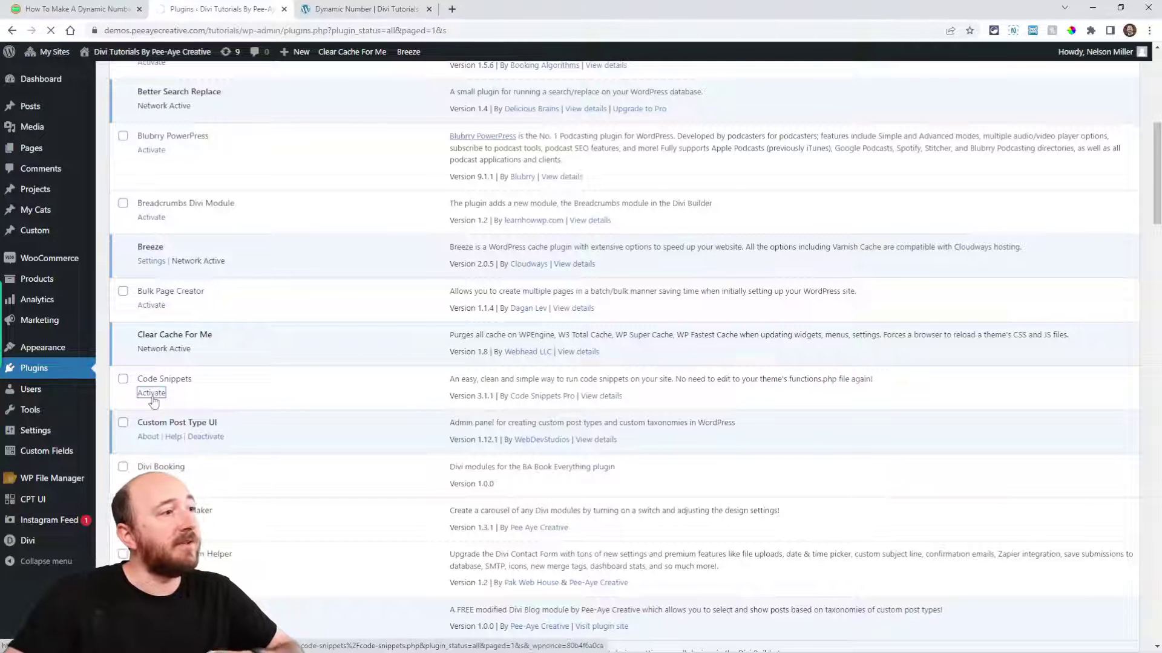
Activate Code Snippets and start a new snippet titled 'Dynamic Dynamic'.
left_click(151, 392)
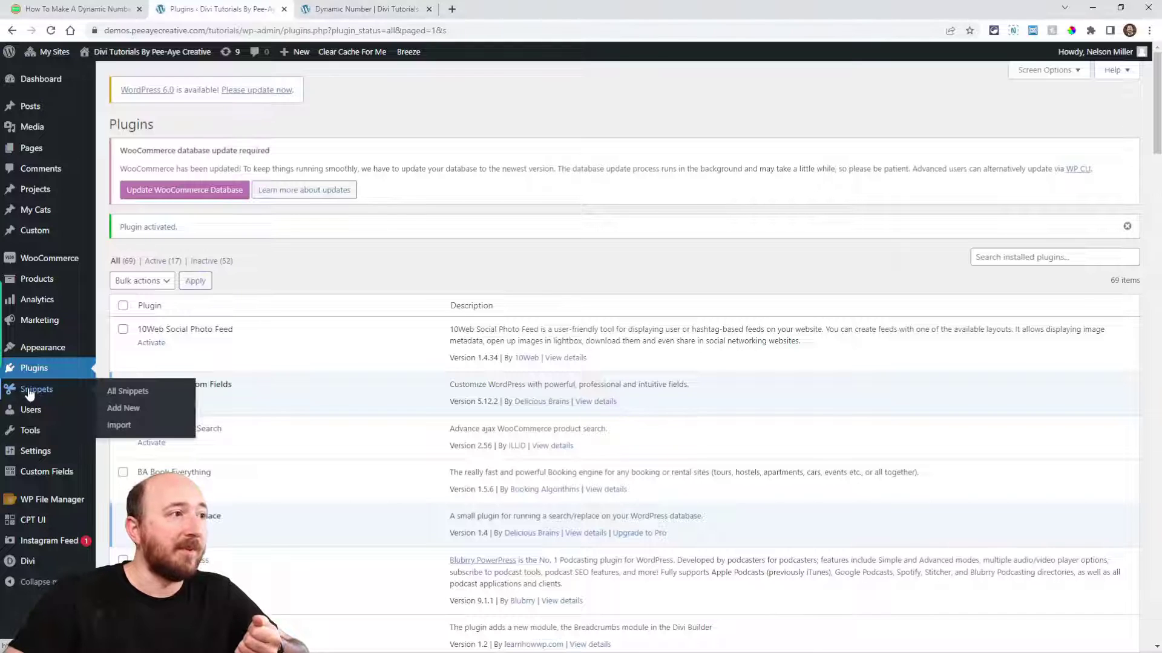
left_click(127, 392)
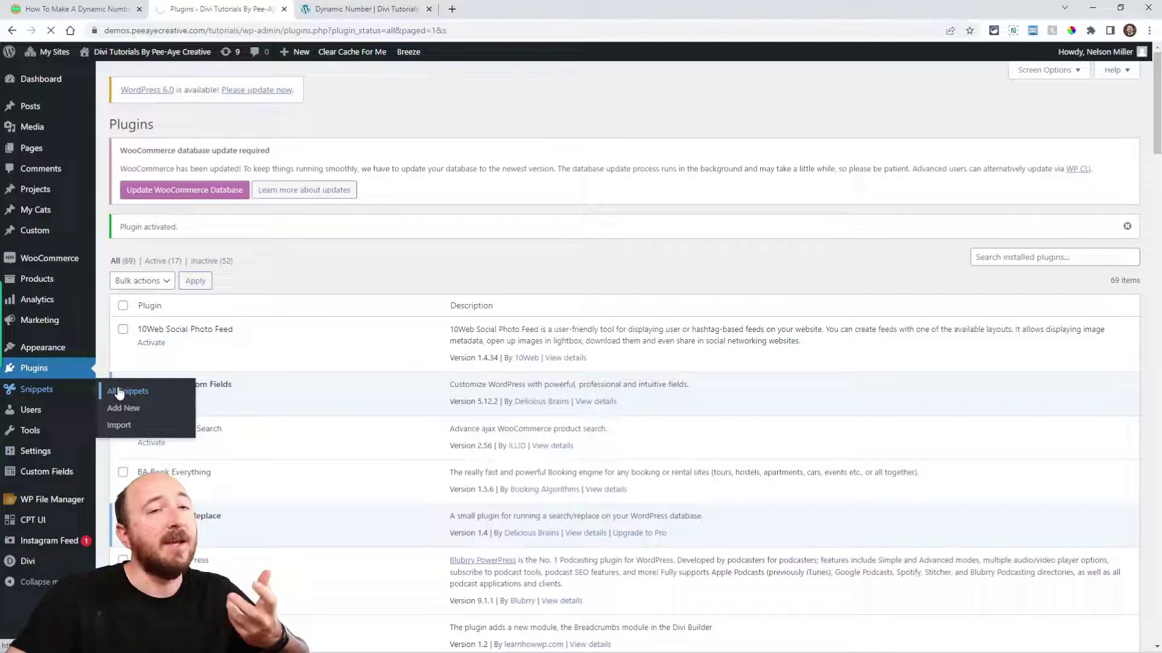
left_click(126, 391)
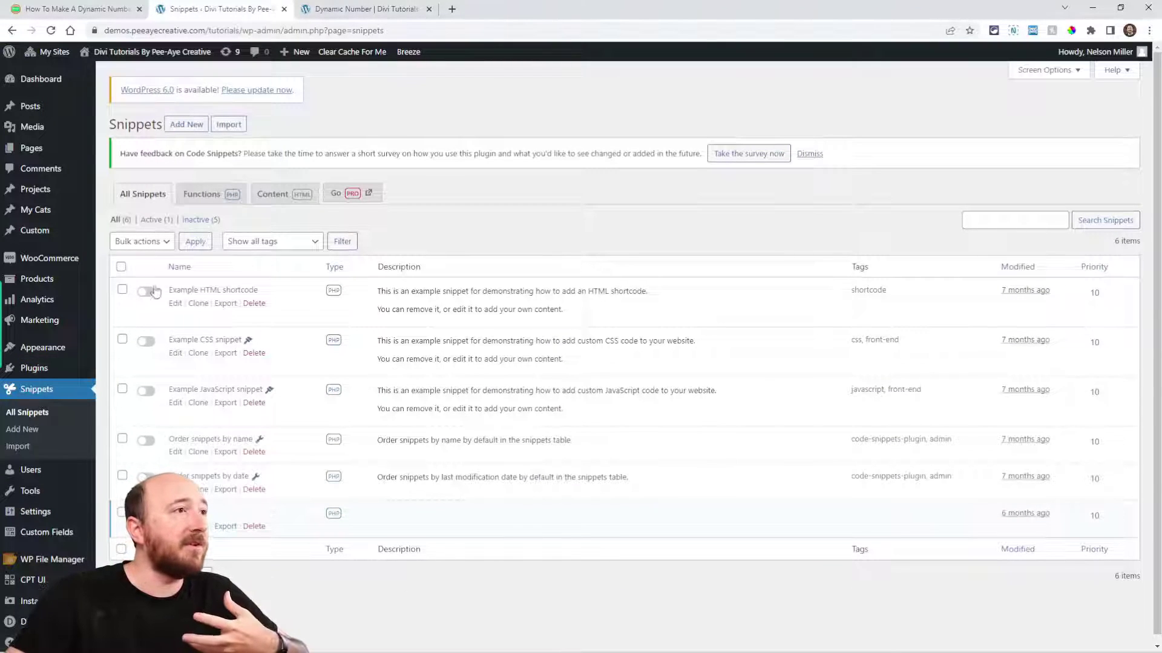
left_click(186, 123)
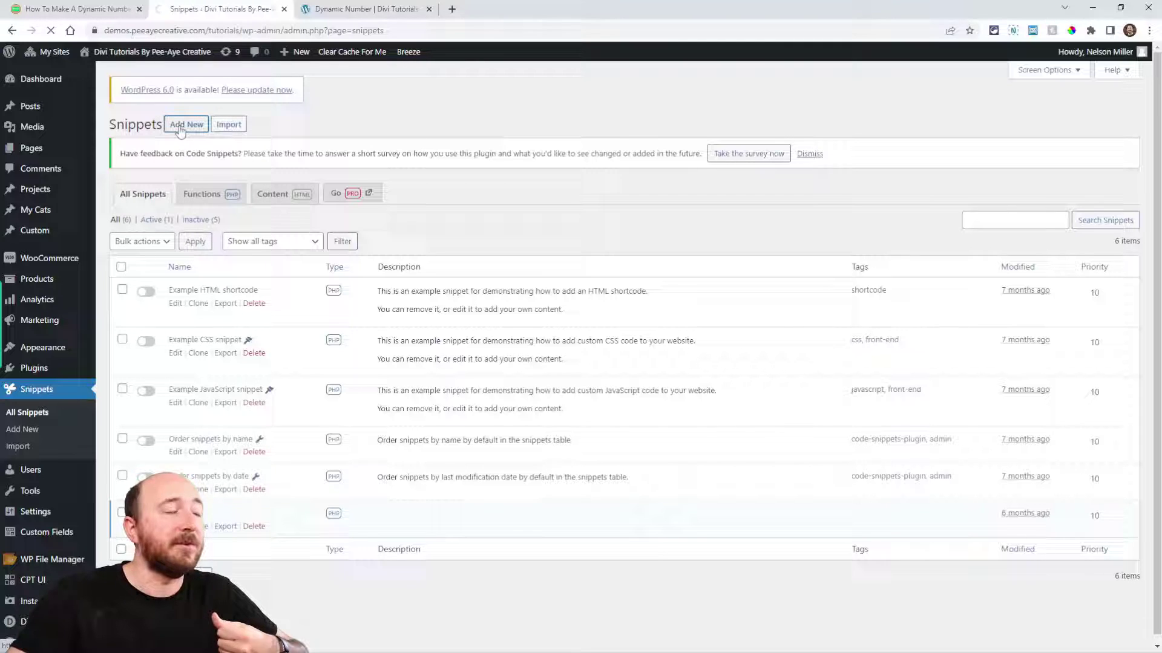
left_click(186, 124)
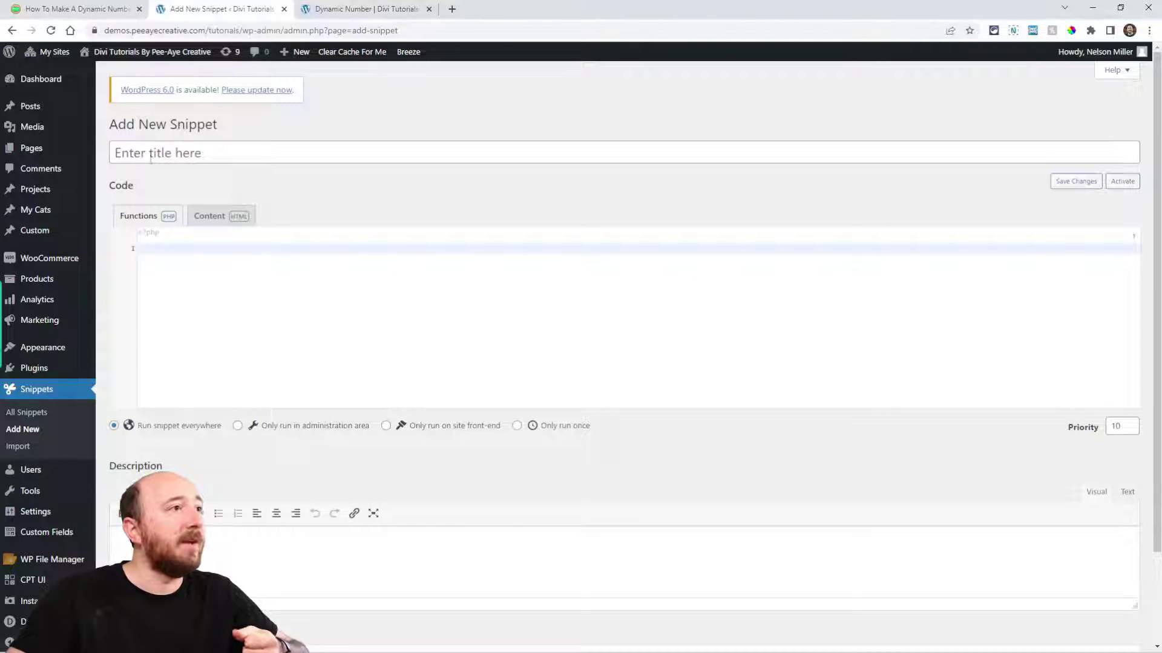
type("Dyna")
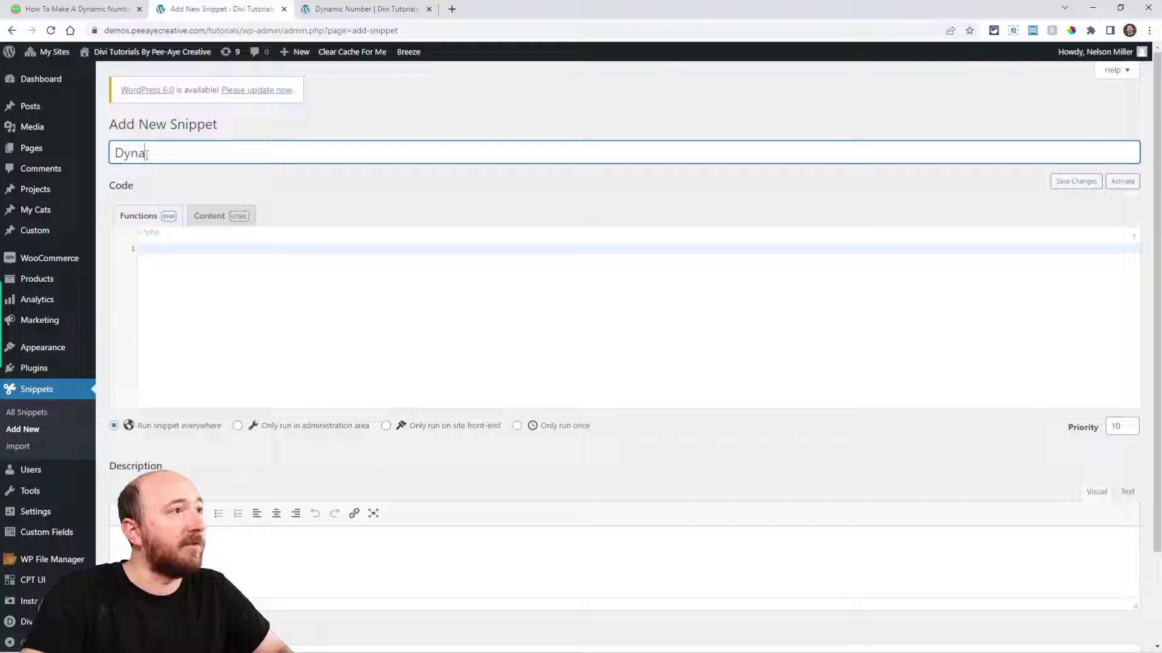
type("mic Dynam")
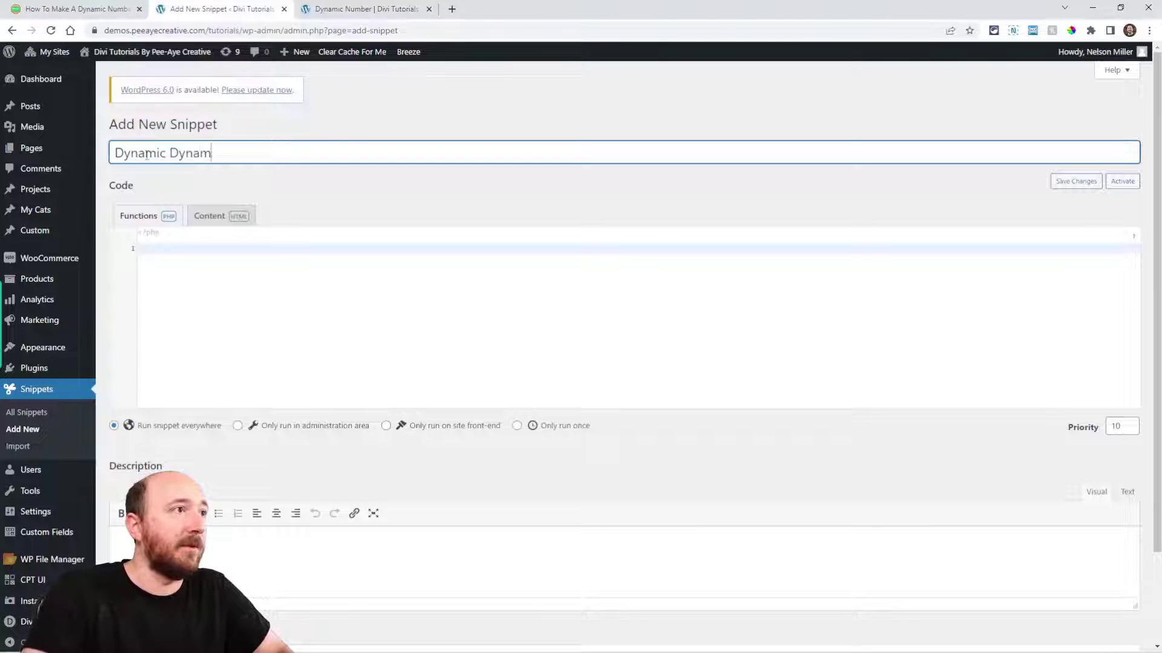
type("ic")
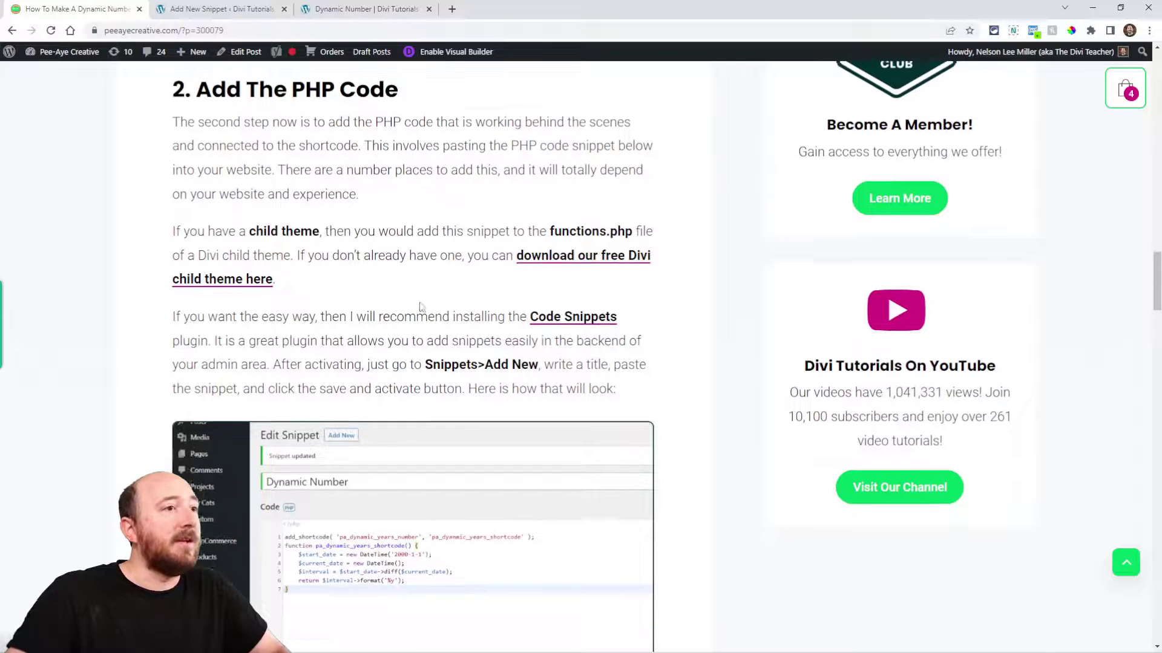
Copy the tutorial's years-count PHP snippet code for the new snippet.
scroll("down", 3)
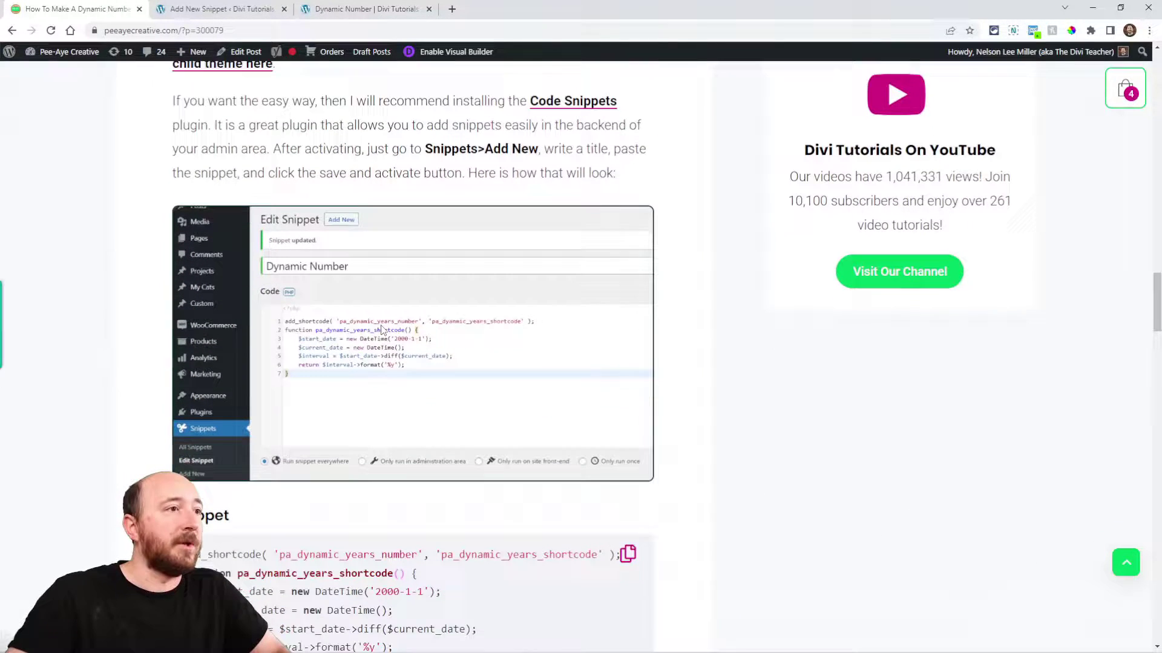
scroll("down", 3)
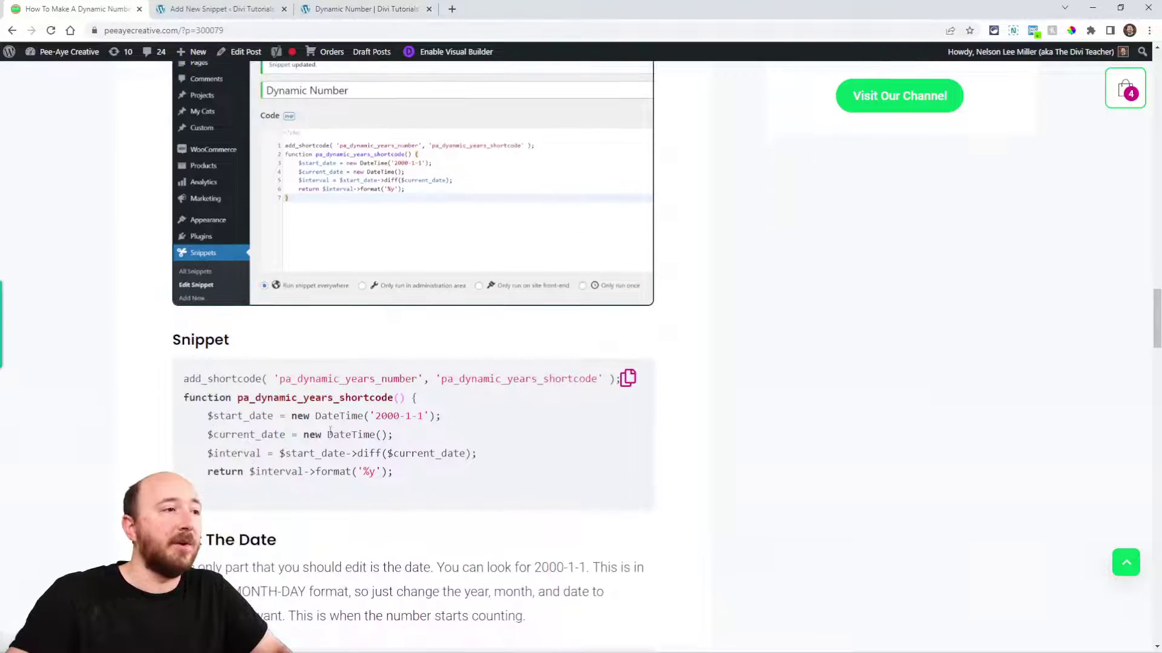
left_click(627, 378)
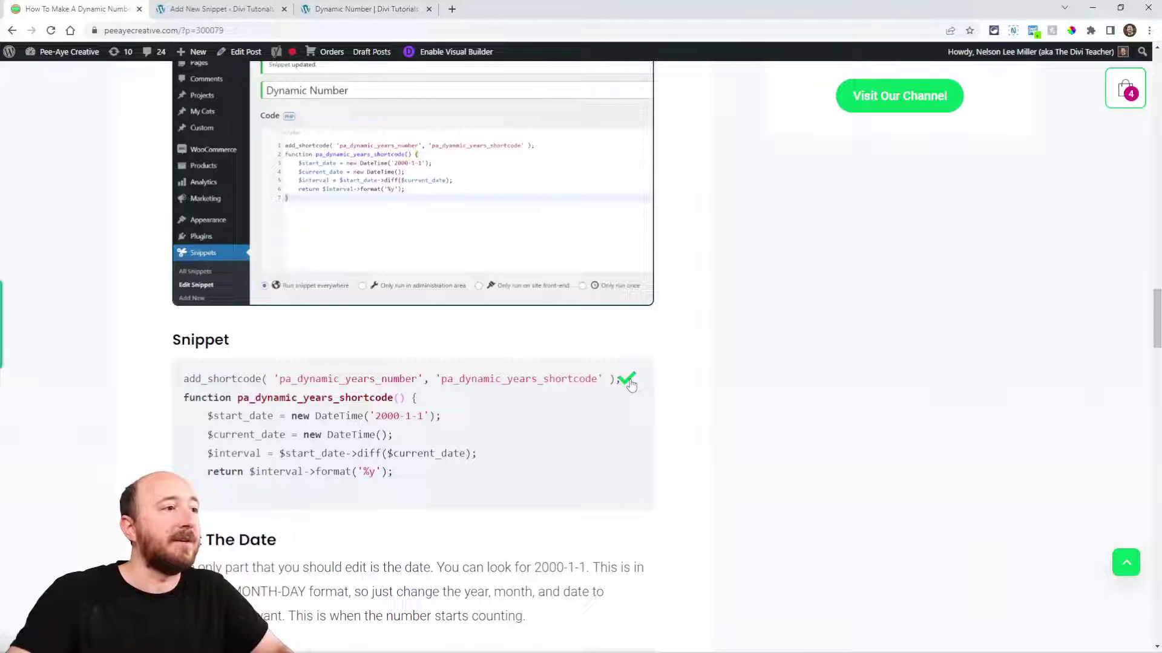
left_click(218, 9)
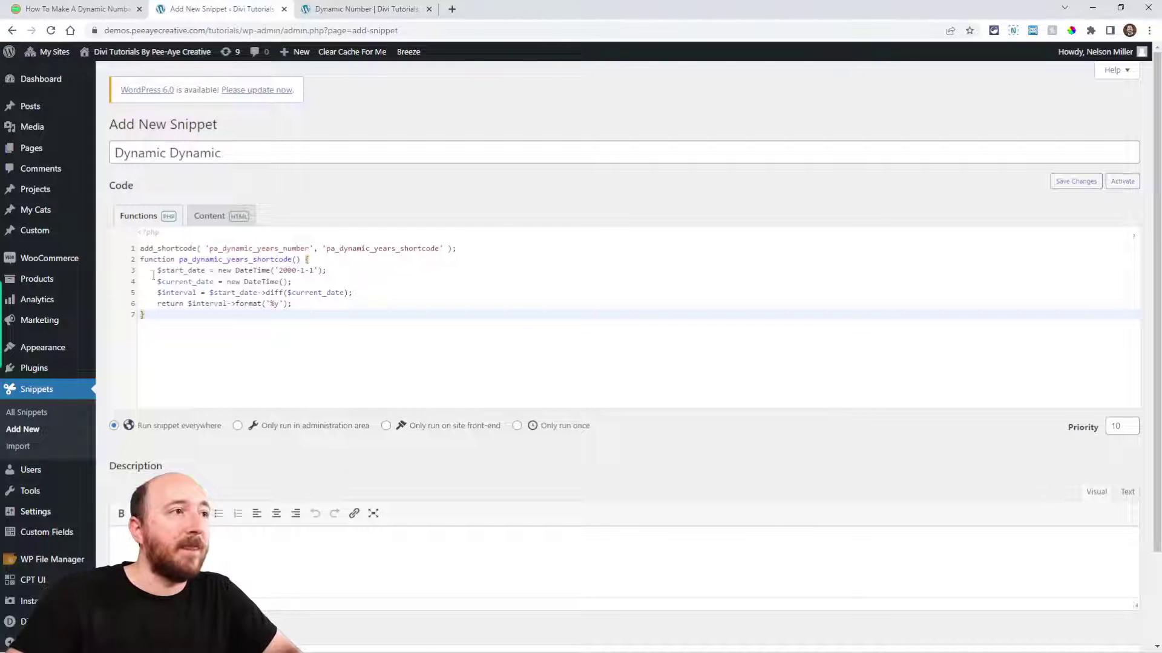
Save and activate the 'Dynamic Dynamic' snippet containing the pasted PHP code.
scroll("down", 3)
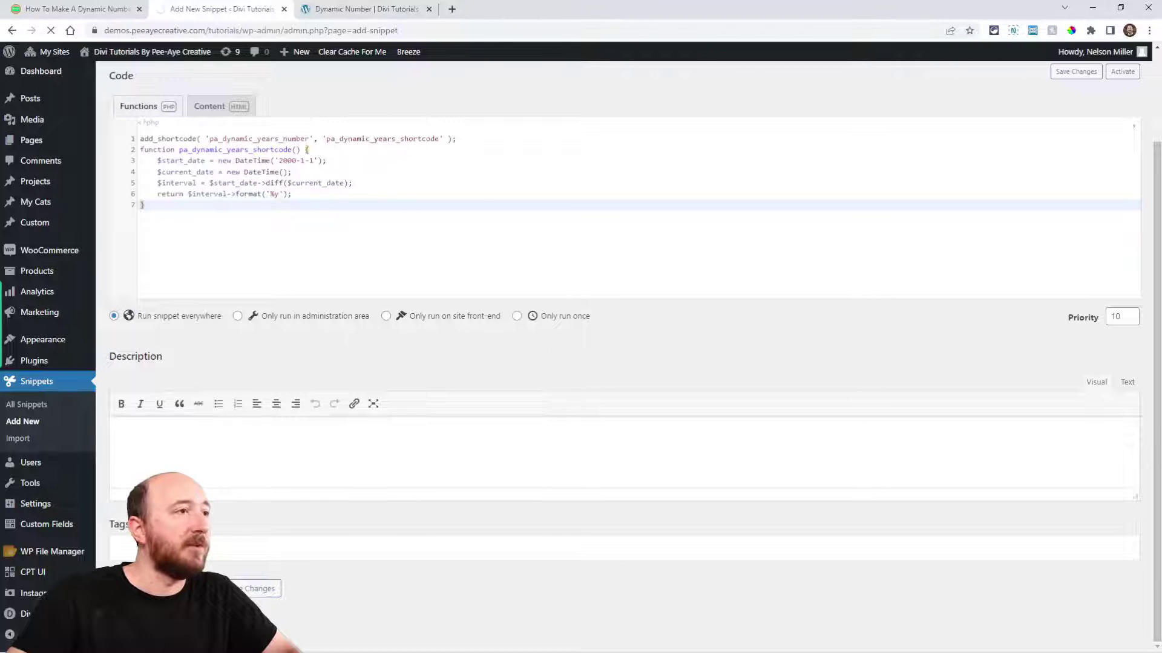
left_click(1122, 71)
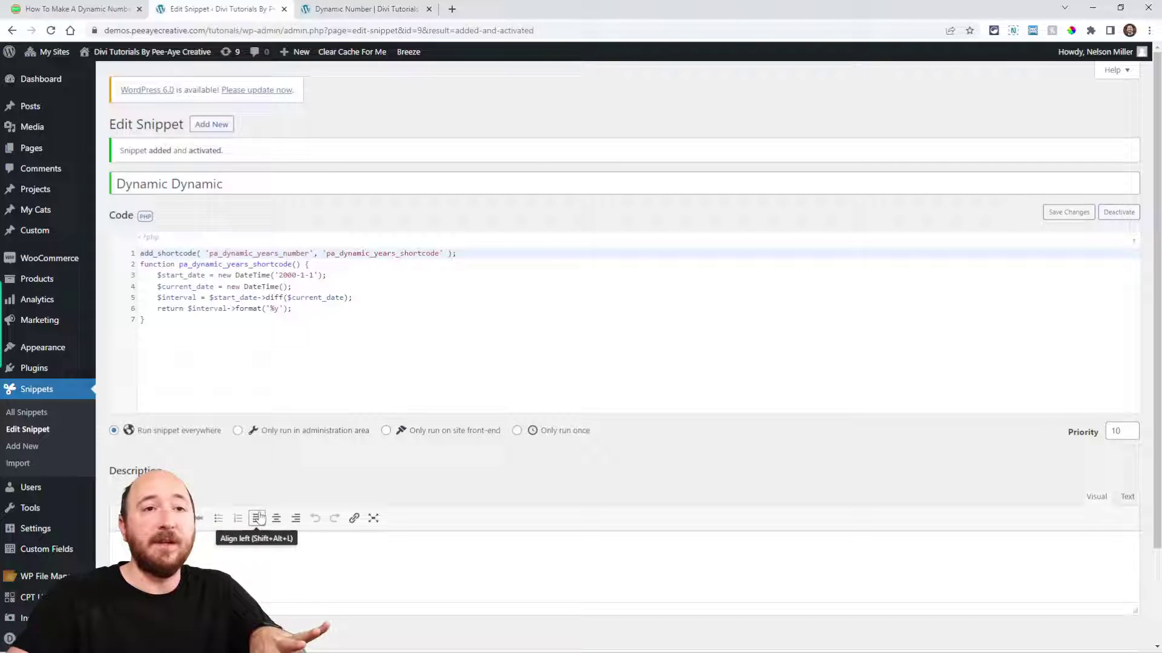
left_click(363, 9)
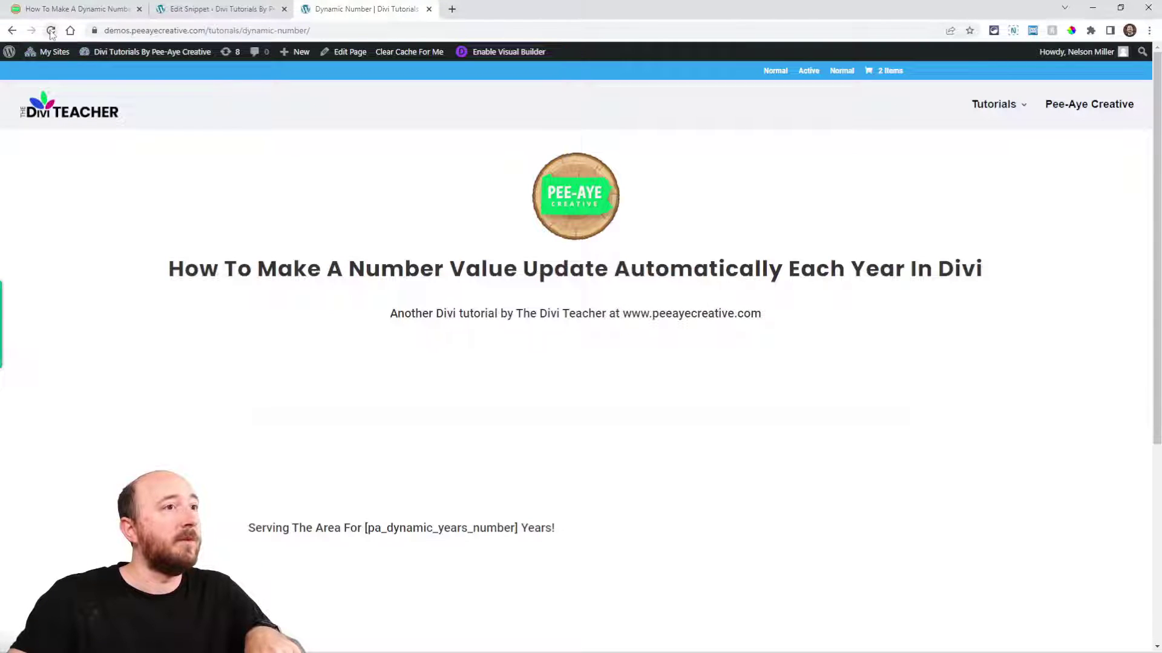
Reload the Dynamic Number page so it shows 'Serving The Area For 22 Years!'.
left_click(51, 30)
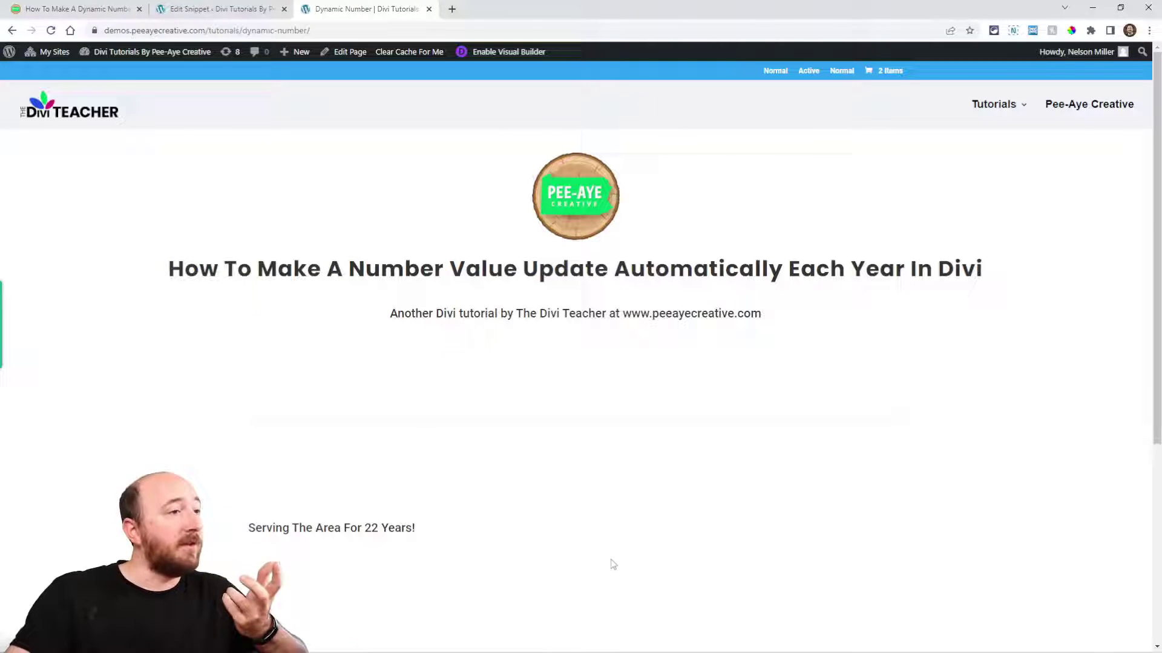
mouse_move(225, 161)
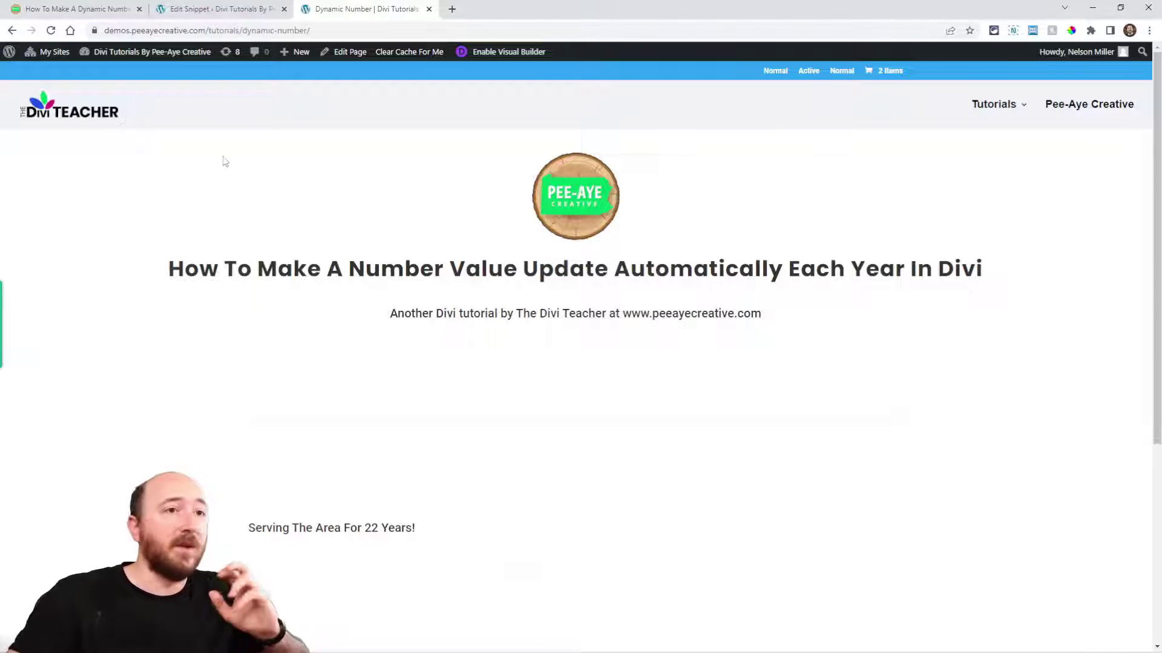
mouse_move(312, 407)
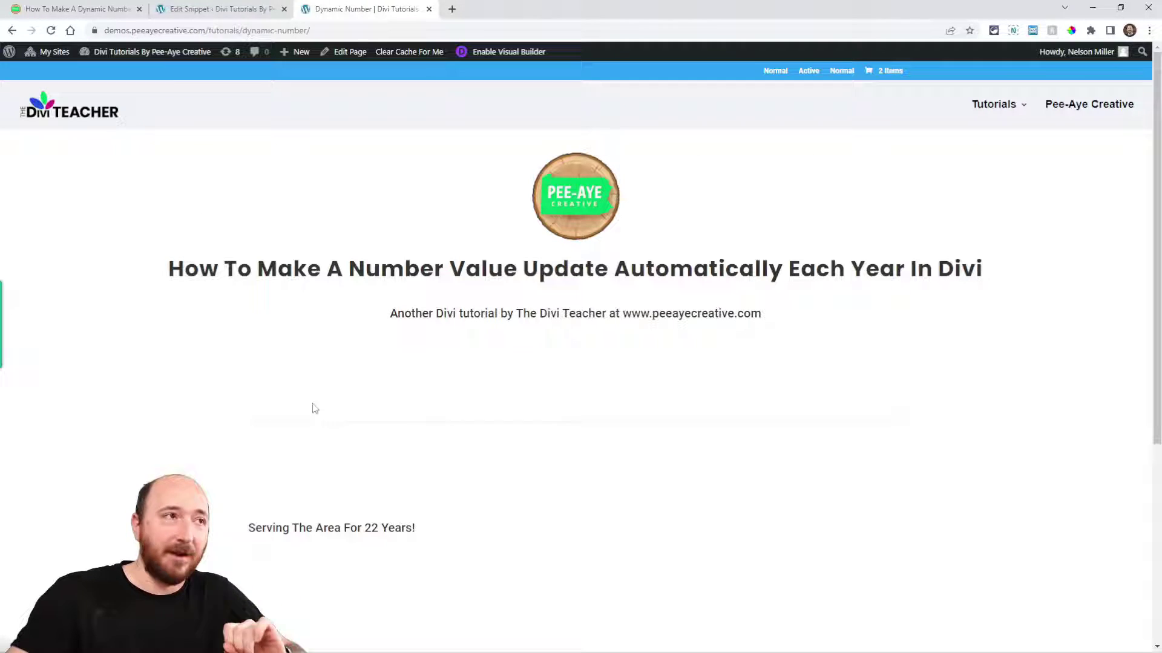
left_click(218, 9)
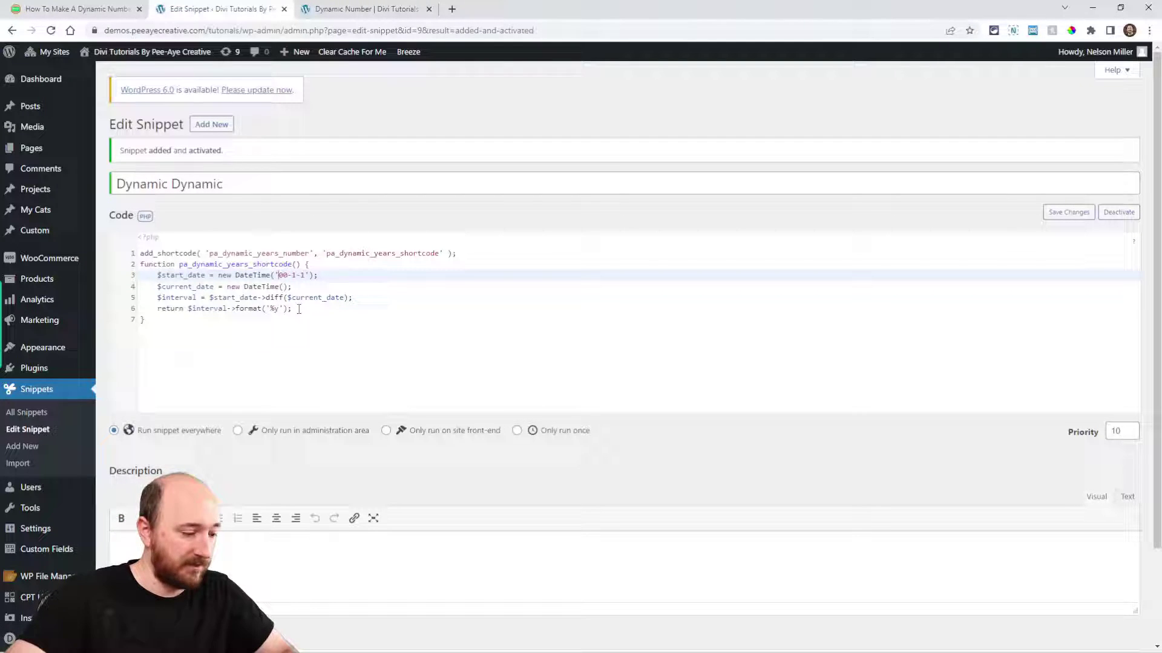
Set the snippet's DateTime start date to 1975-07-23 and save the changes.
type("1975")
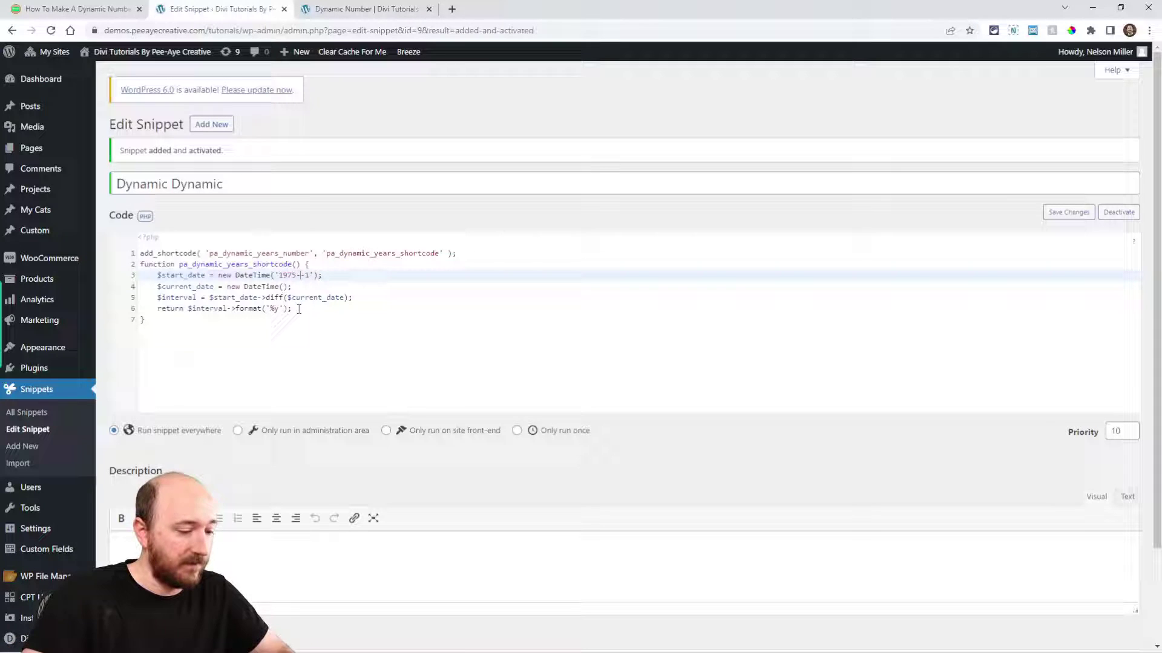
type("07")
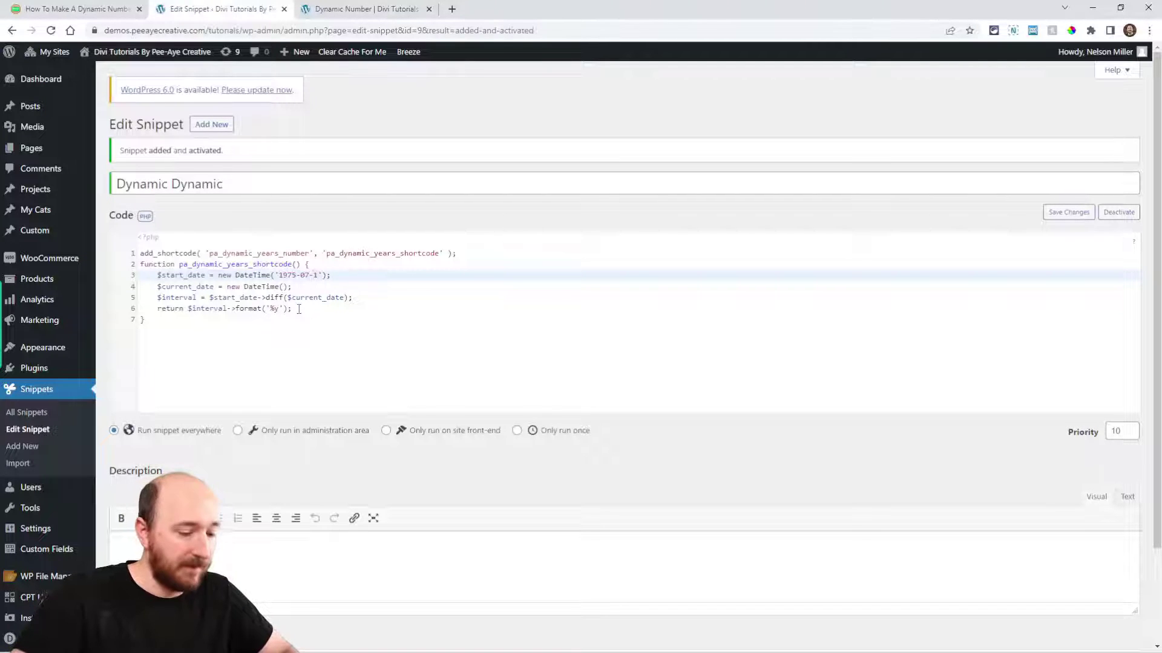
type("34")
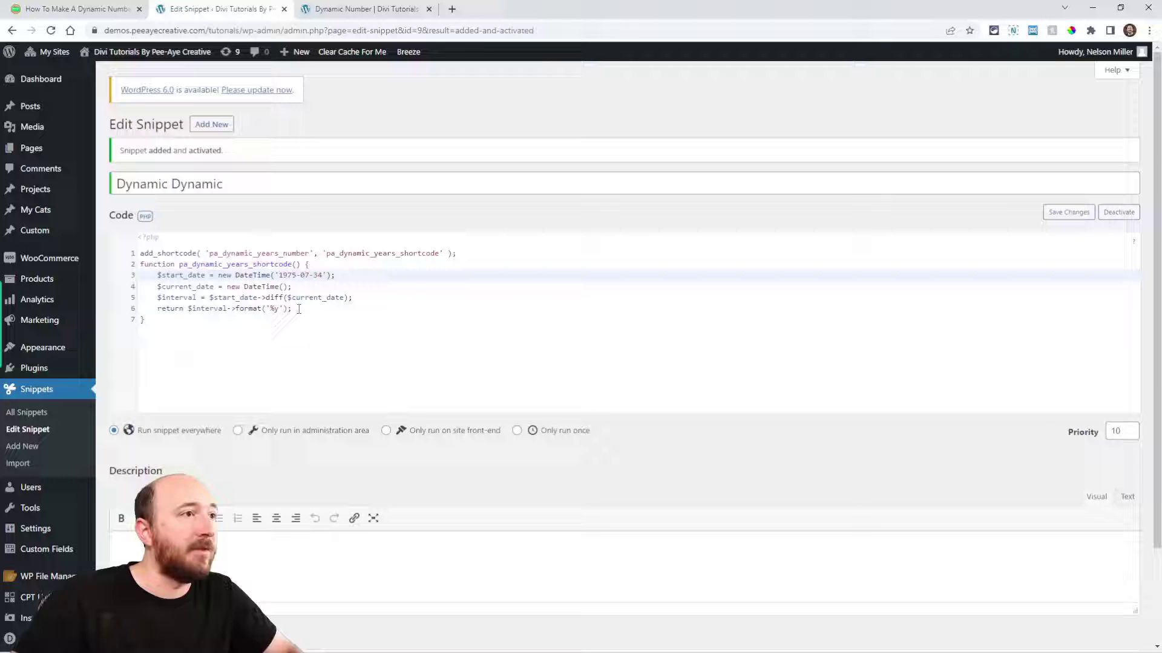
type("23")
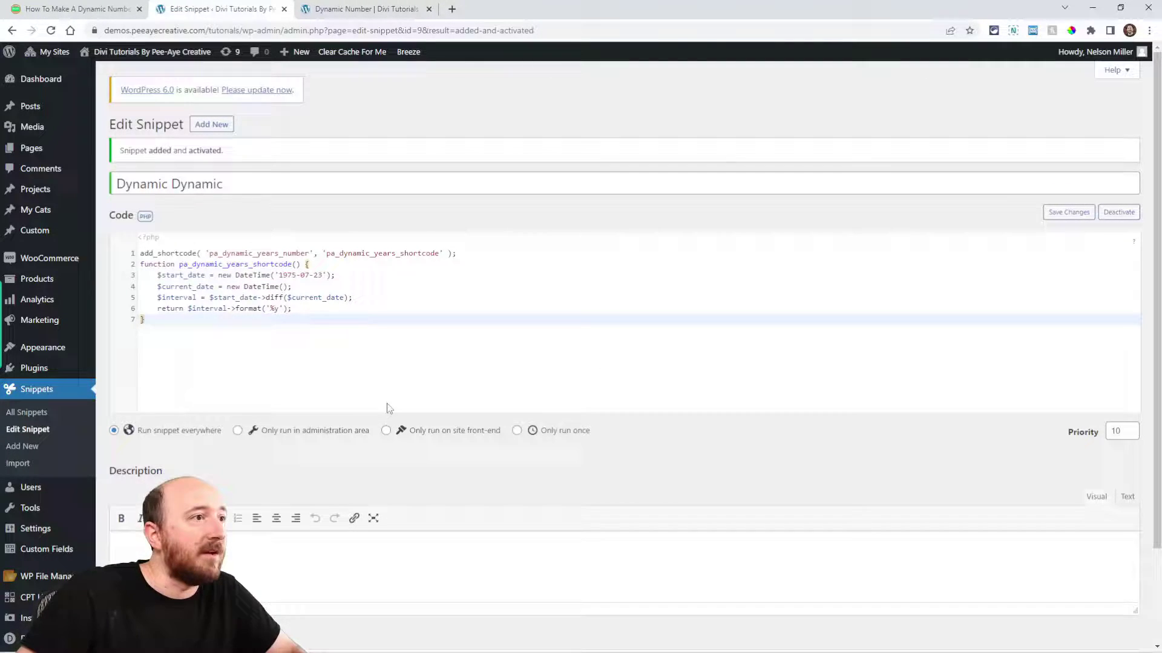
scroll("down", 3)
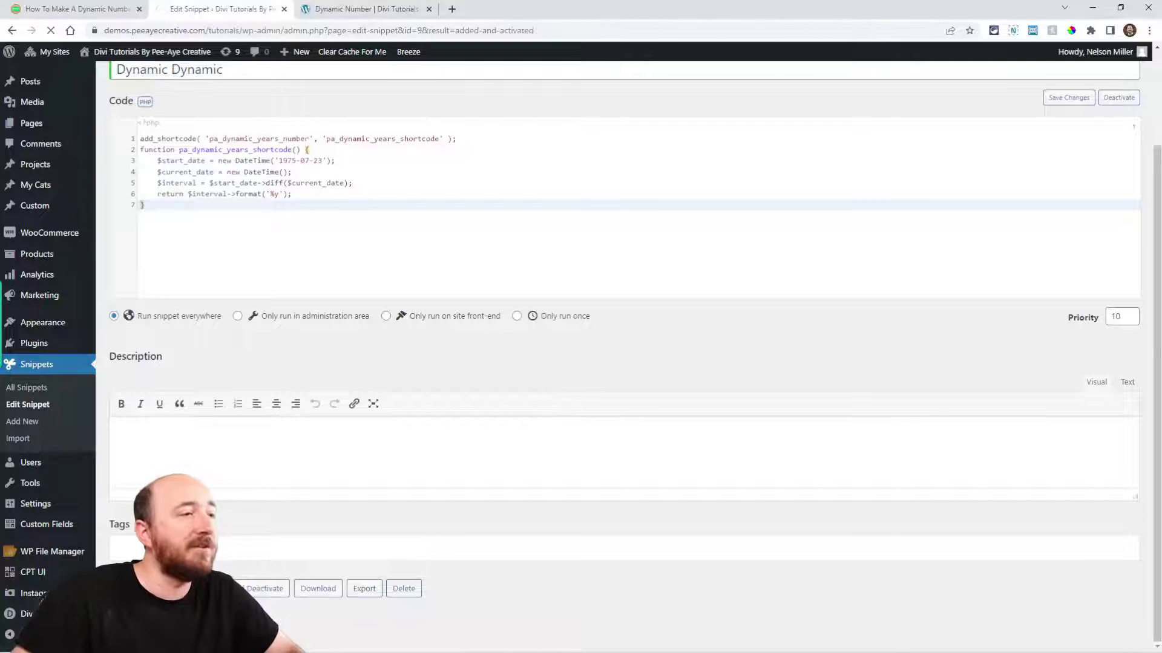
mouse_move(353, 271)
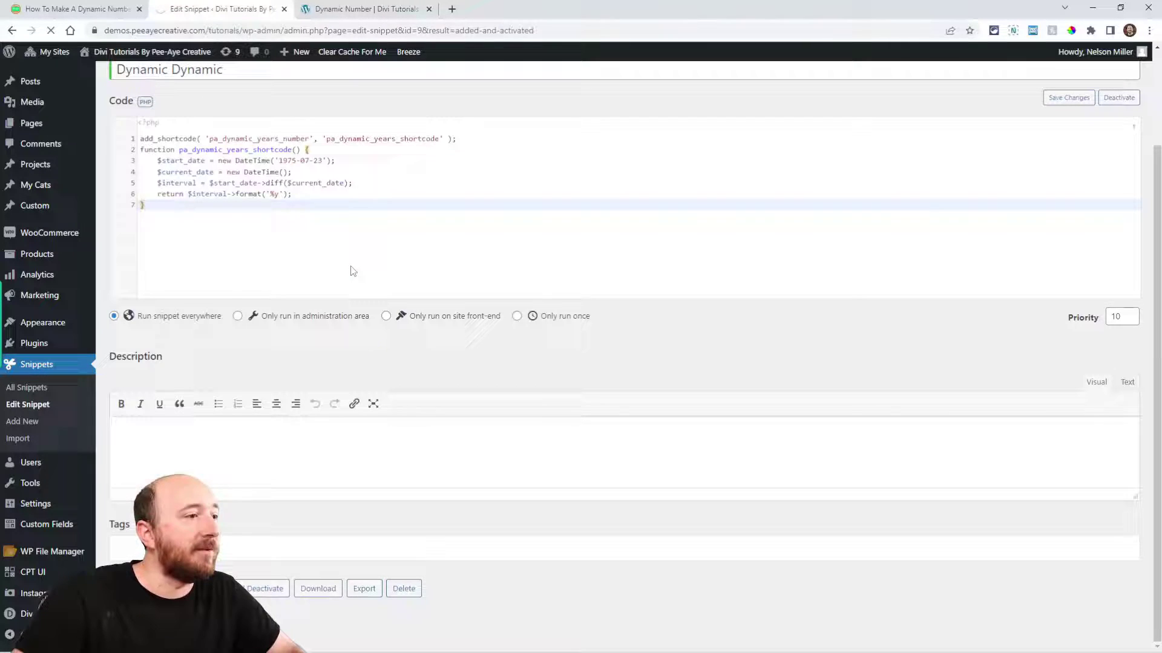
left_click(363, 9)
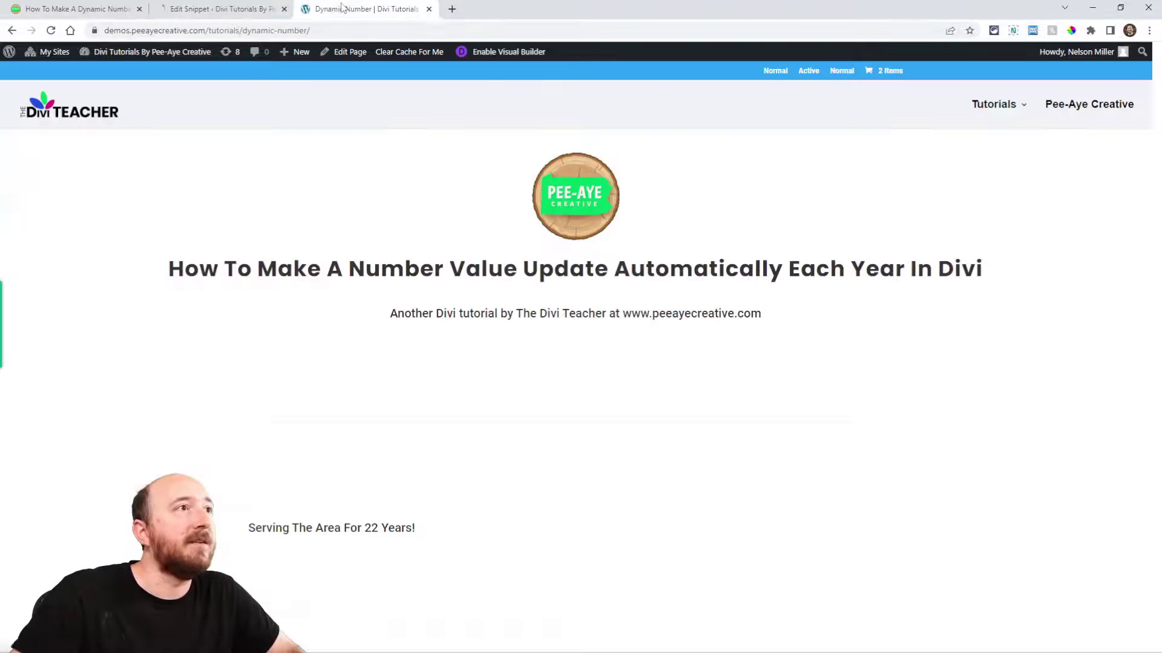